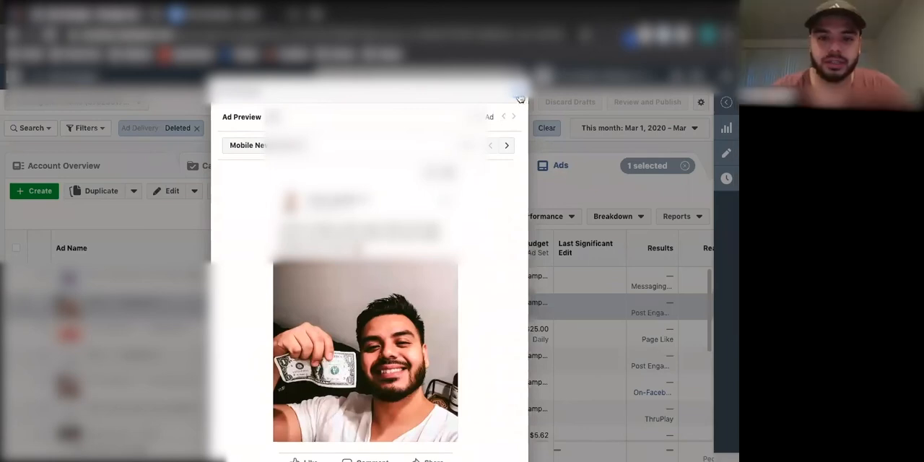
mouse_move(520, 100)
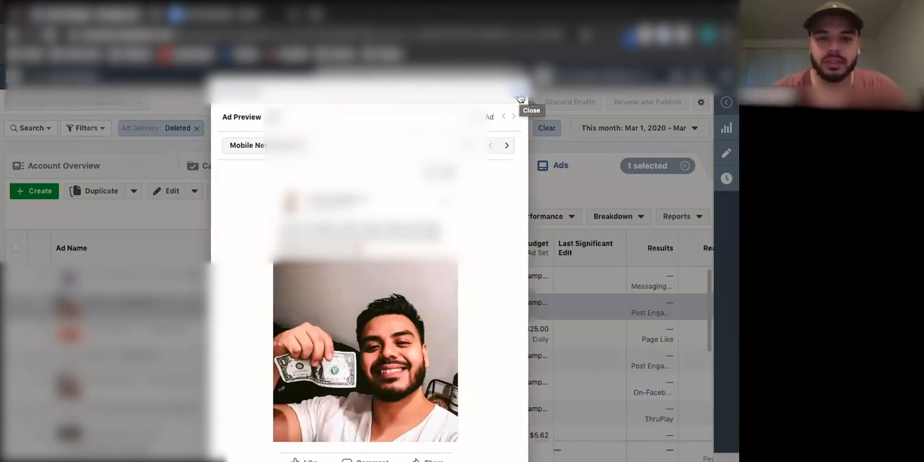
Dismiss the ad preview and reveal more deleted ads with their ad sets and results.
left_click(520, 99)
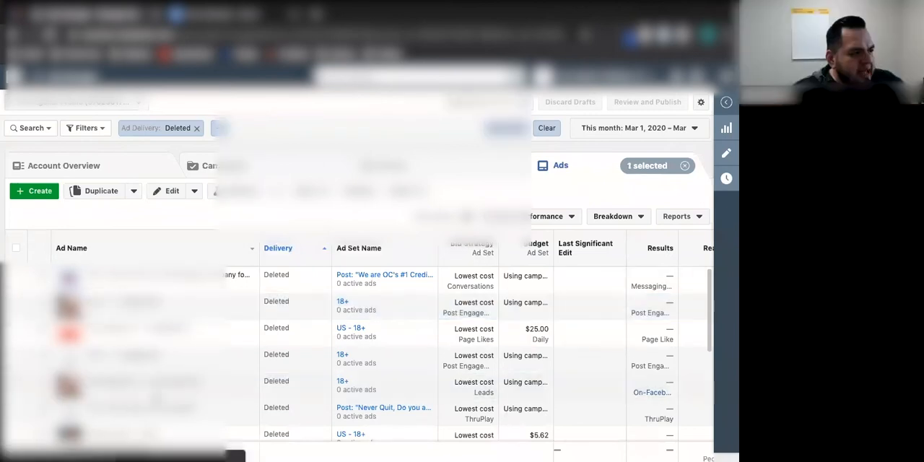
scroll("down", 3)
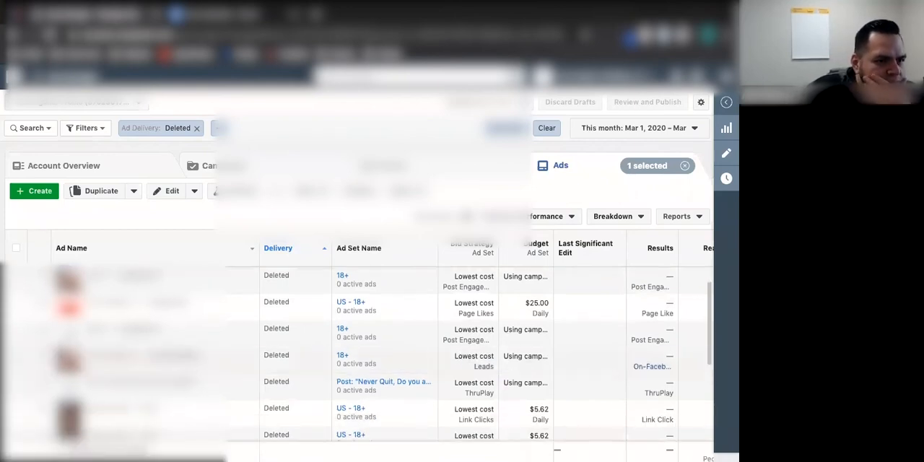